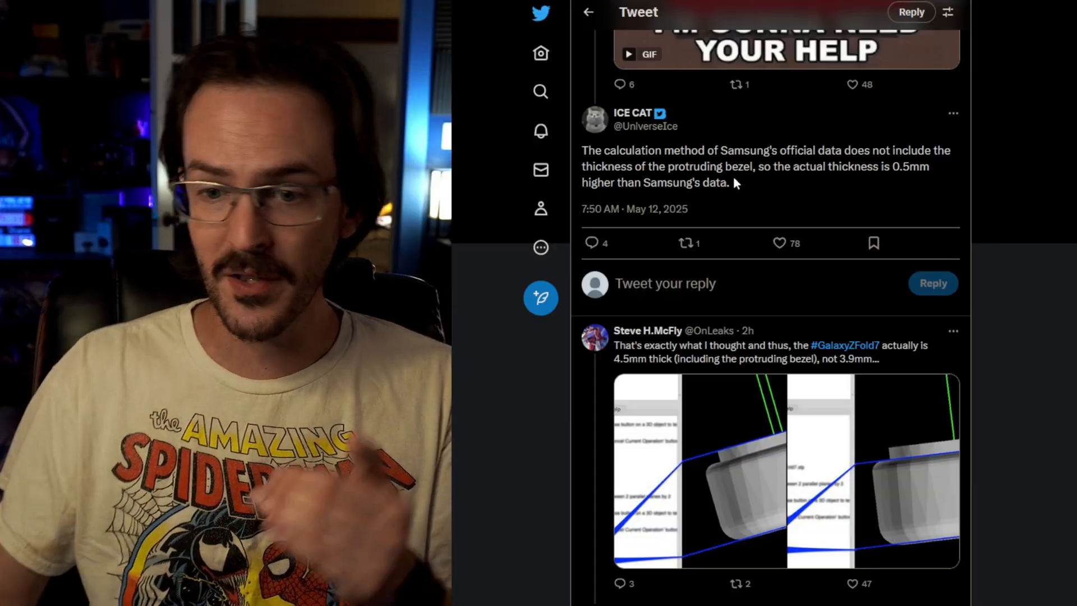
{"action": "scroll", "scroll_direction": "down", "scroll_amount": 3}
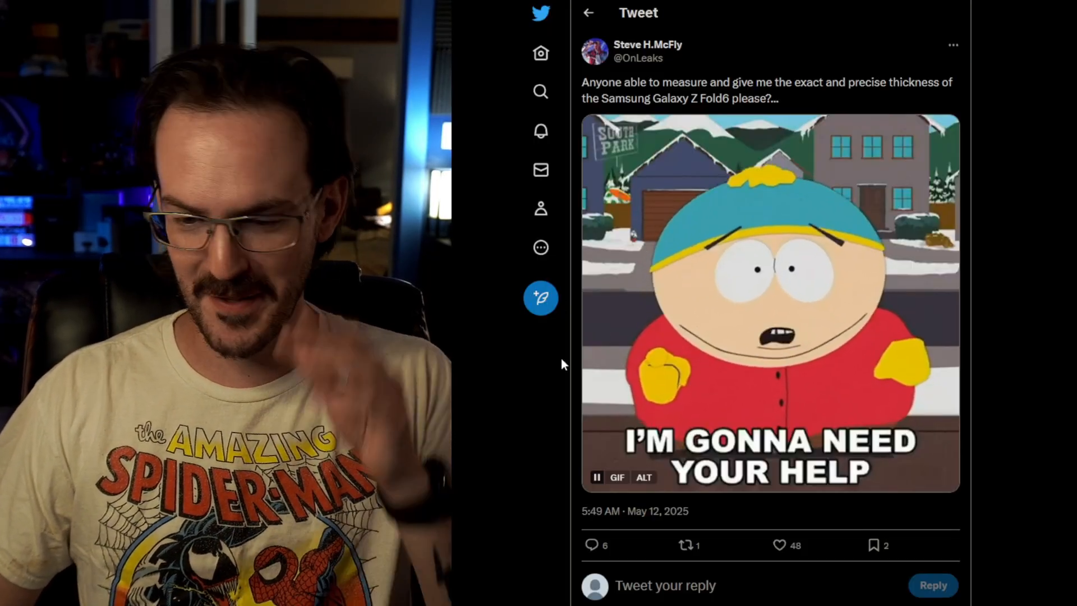
{"action": "scroll", "scroll_direction": "down", "scroll_amount": 3}
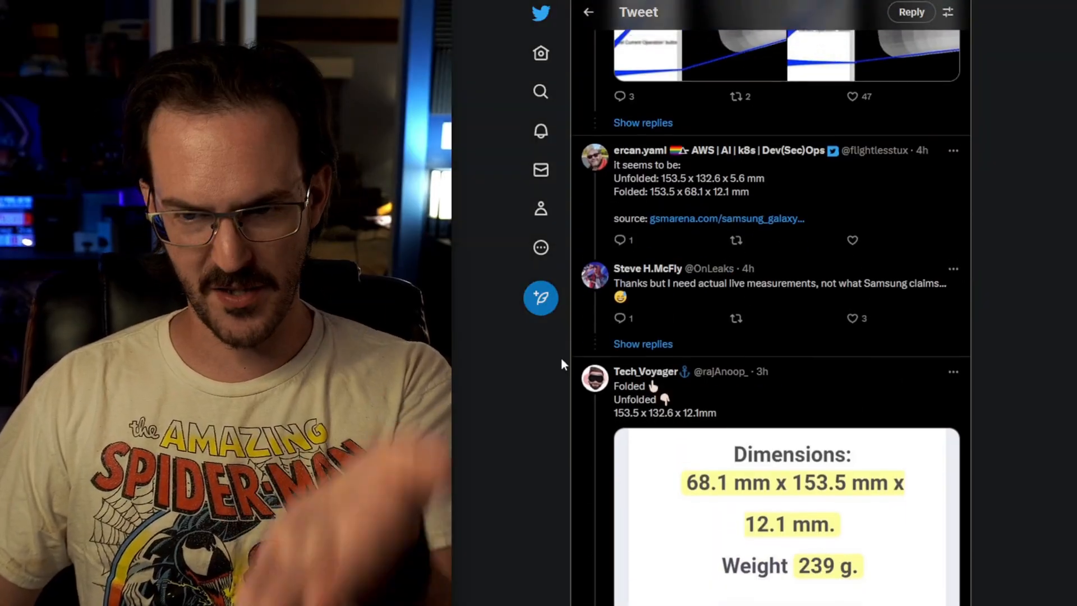
{"action": "scroll", "scroll_direction": "up", "scroll_amount": 3}
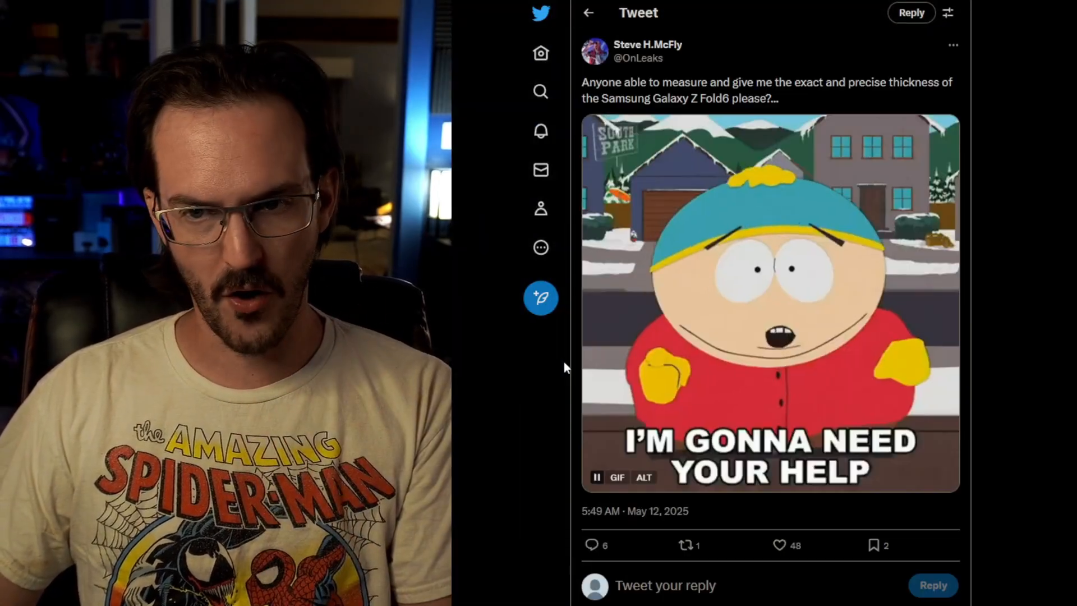
{"action": "scroll", "scroll_direction": "down", "scroll_amount": 3}
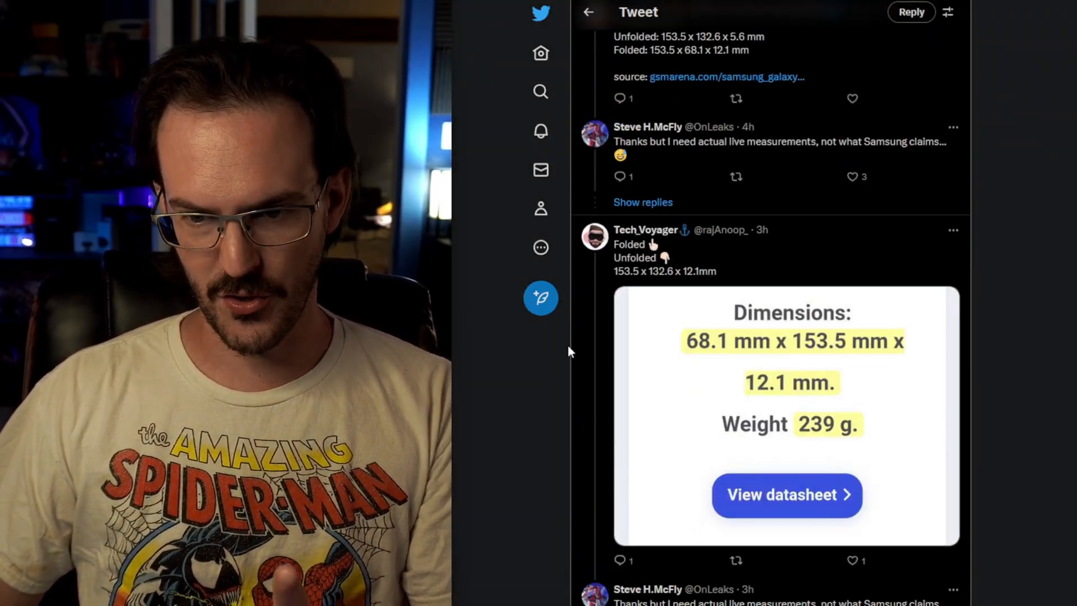
{"action": "scroll", "scroll_direction": "down", "scroll_amount": 3}
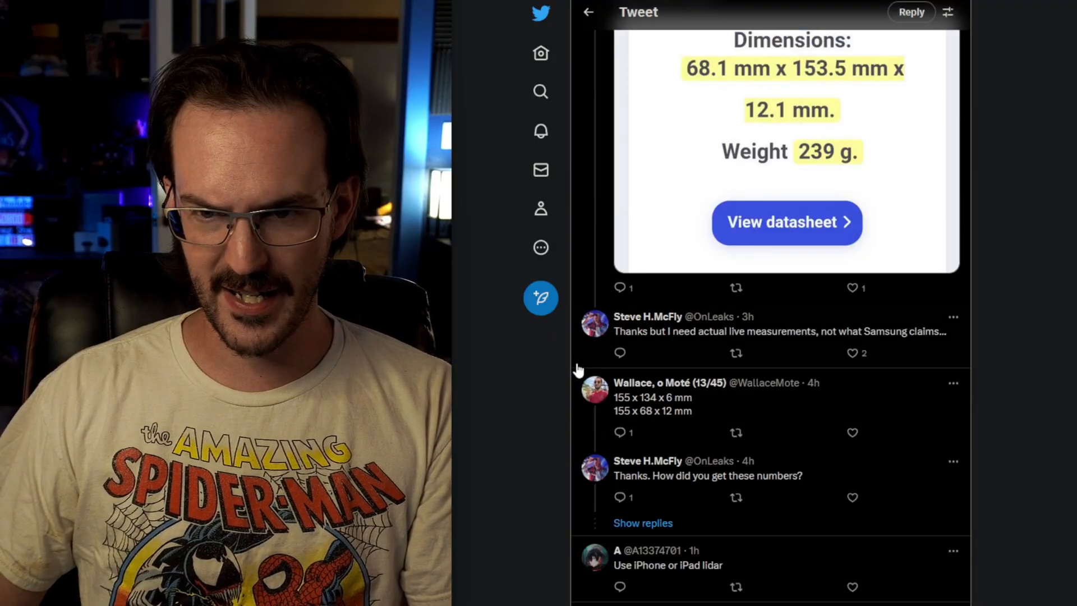
{"action": "scroll", "scroll_direction": "down", "scroll_amount": 3}
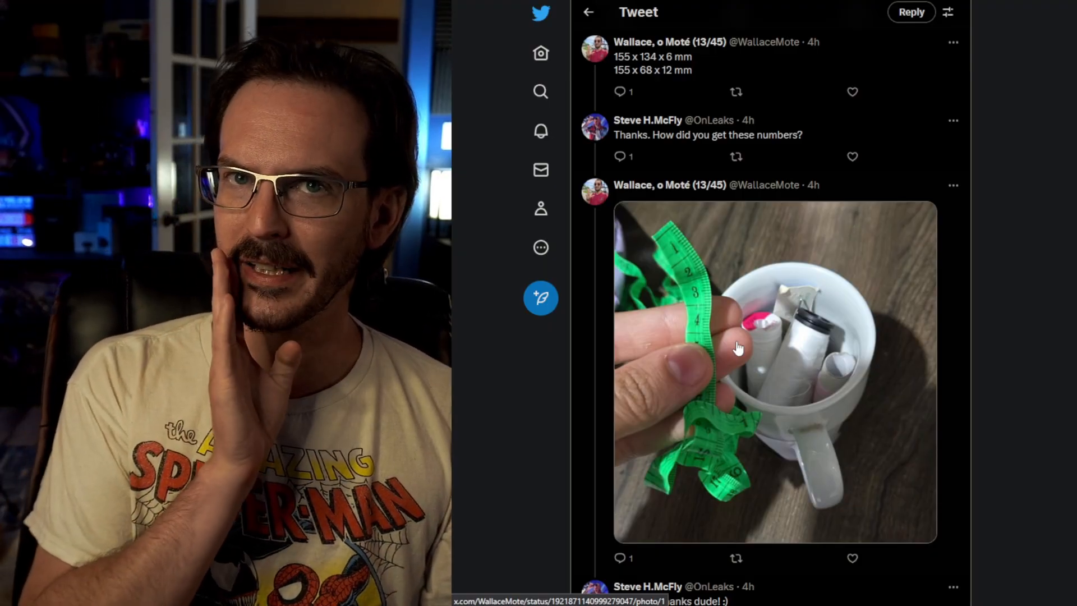
{"action": "scroll", "scroll_direction": "down", "scroll_amount": 3}
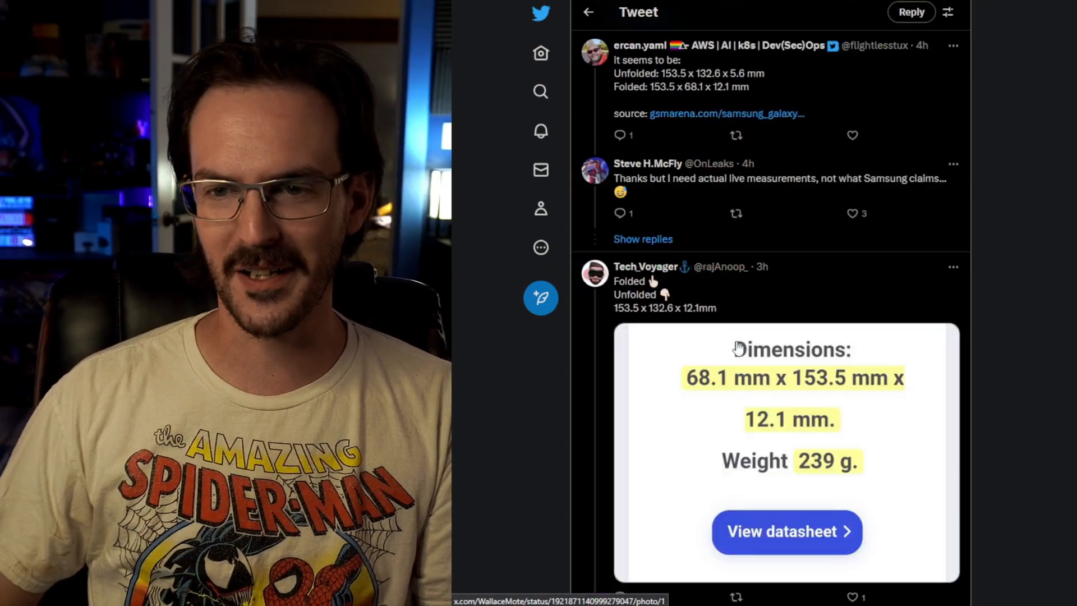